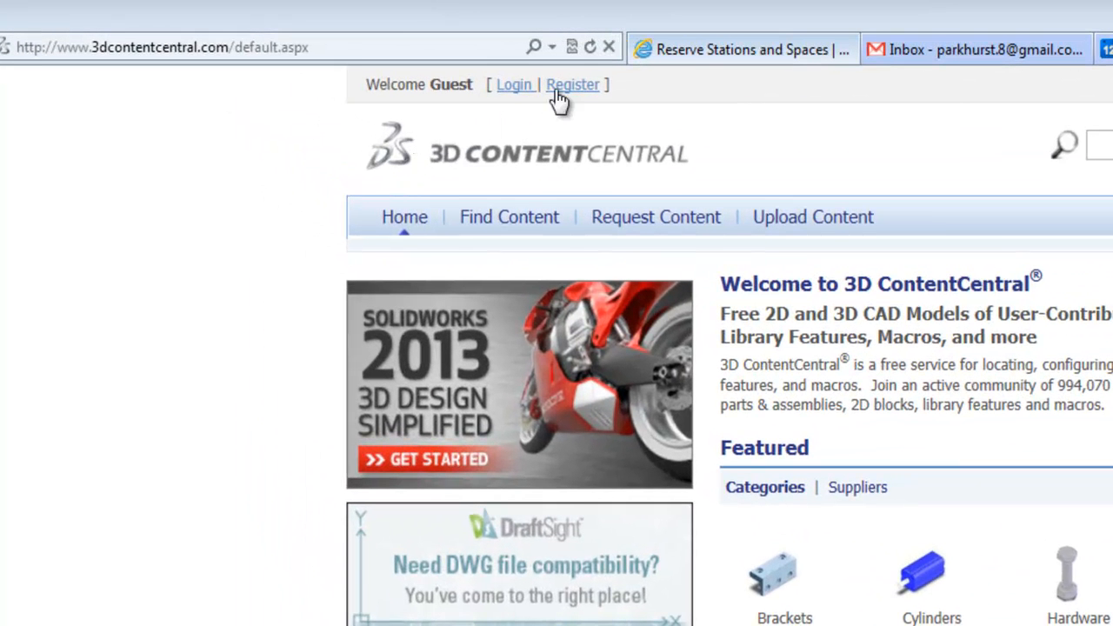
mouse_move(567, 90)
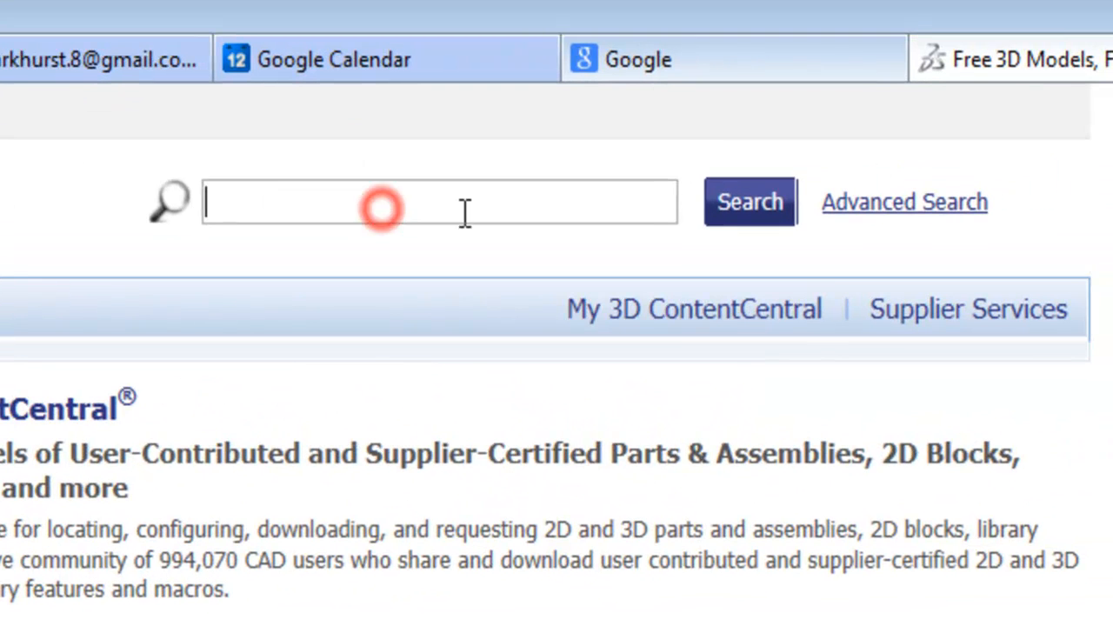
- Search 3D ContentCentral for 'apache' and start an exploded view of the downloaded Apache assembly
type("ap")
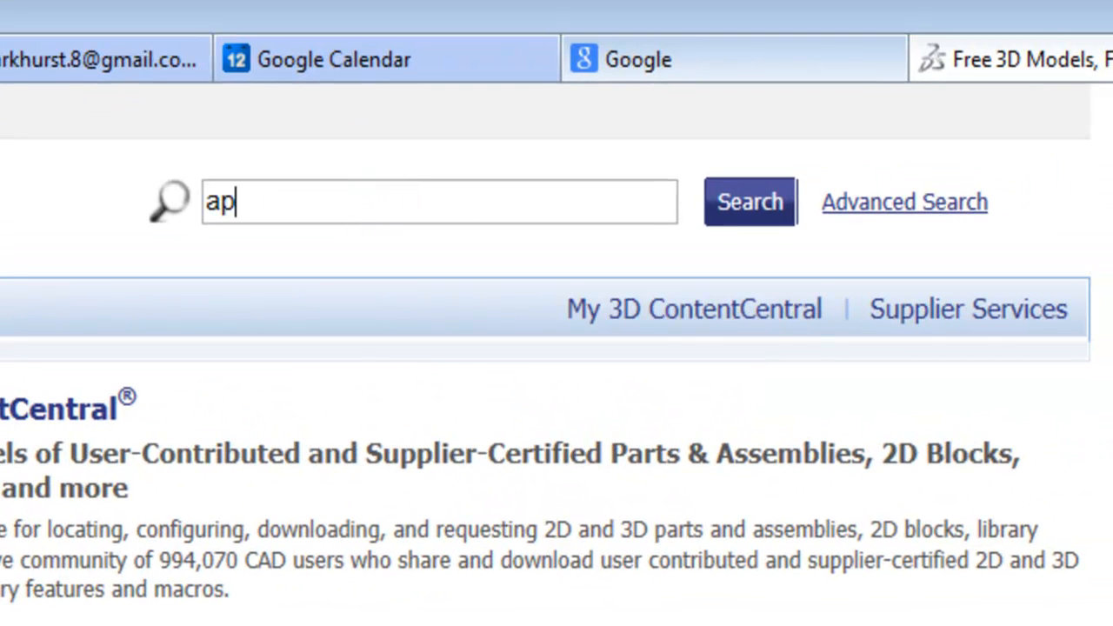
type("ache")
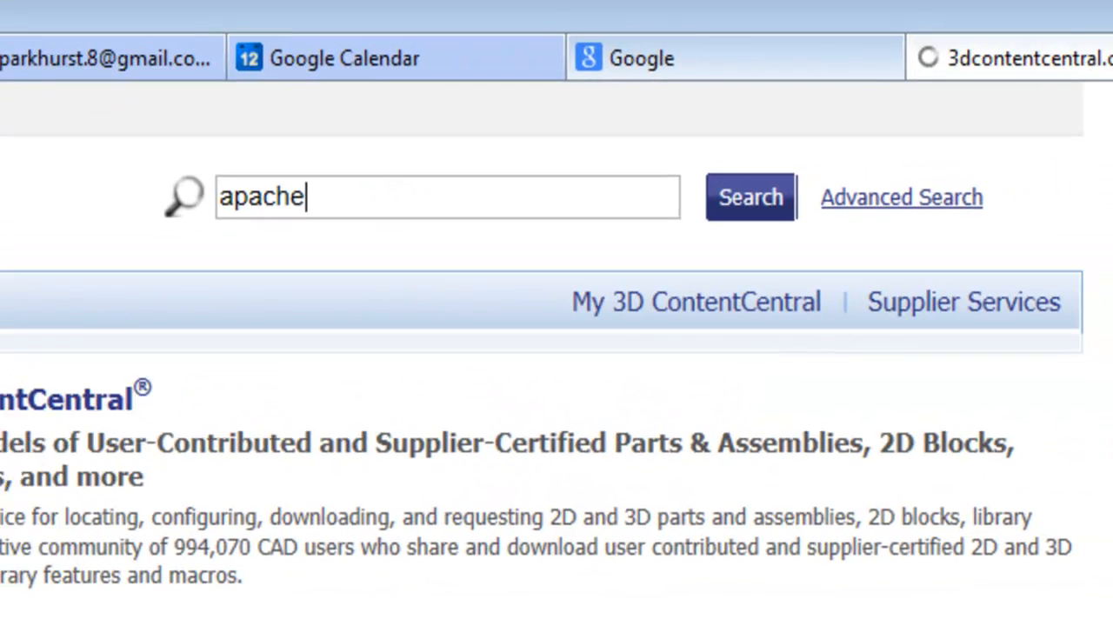
left_click(749, 197)
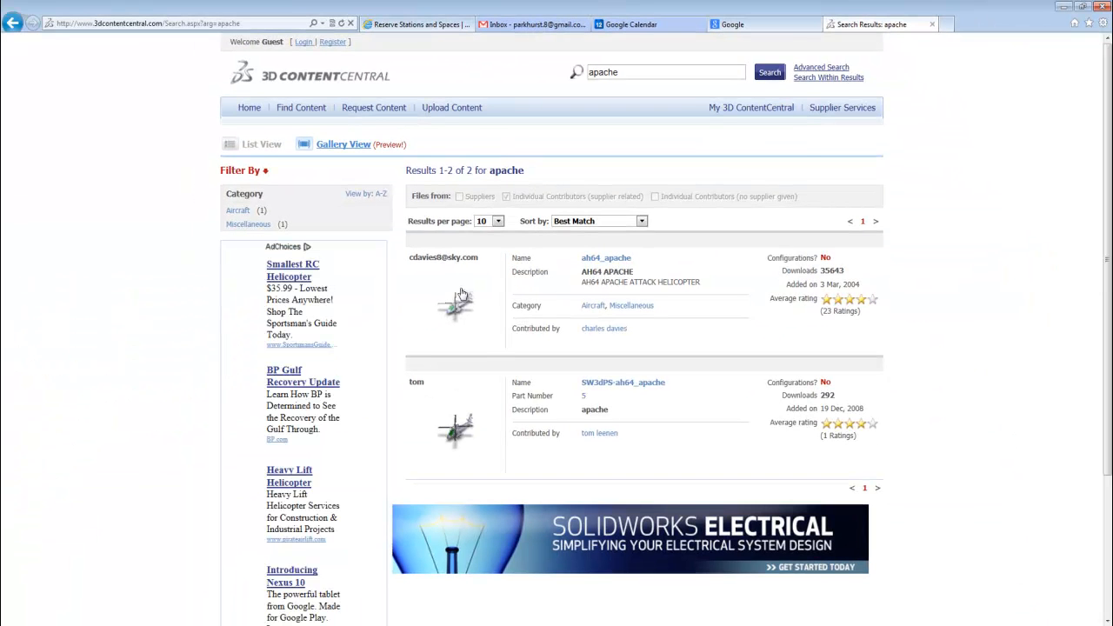
mouse_move(468, 306)
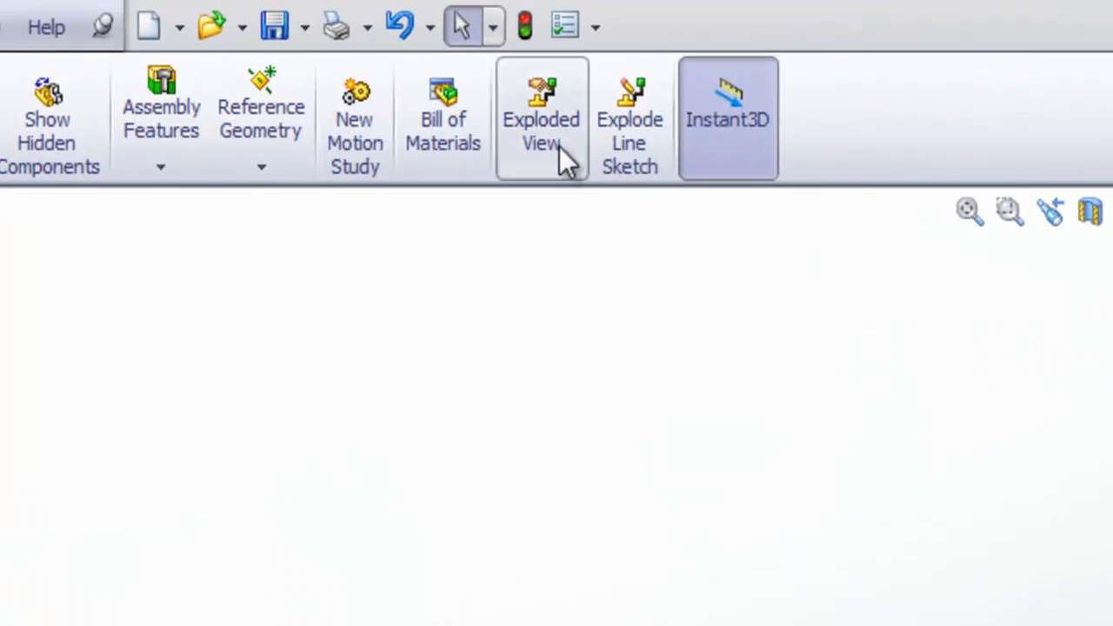
mouse_move(532, 113)
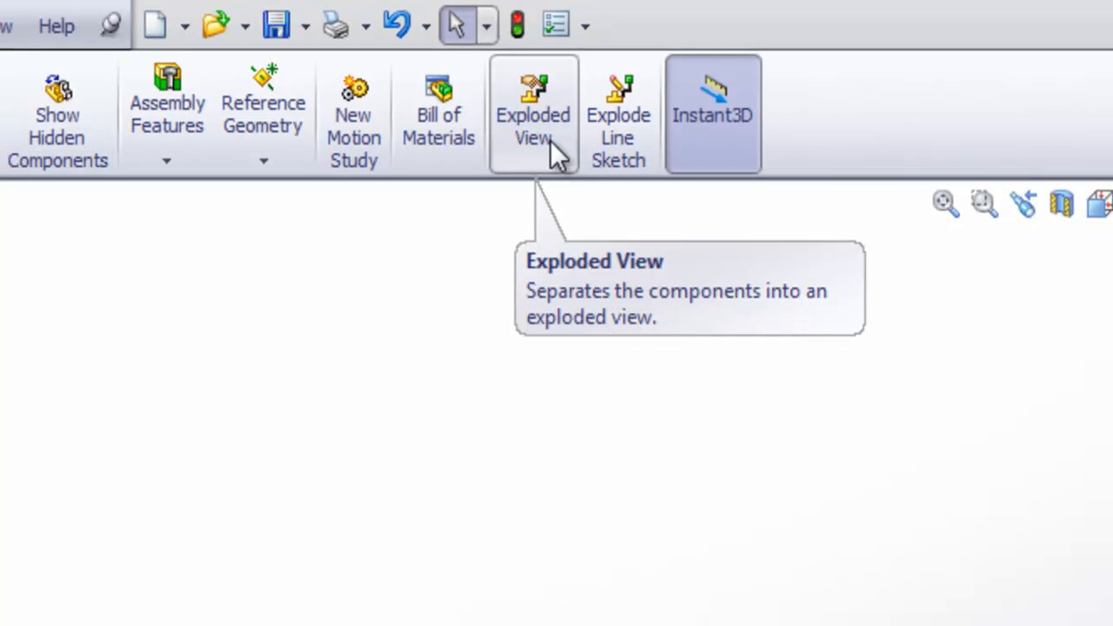
left_click(532, 113)
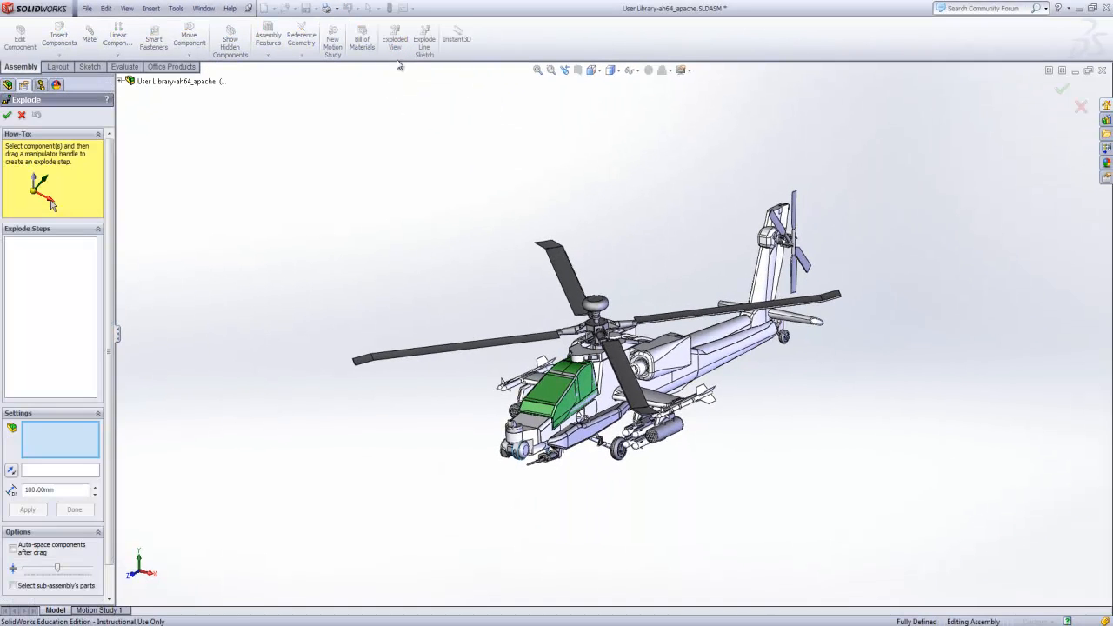
- Pull the missile and rocket pods on both wings outward as Explode Steps 1-3
left_click(591, 310)
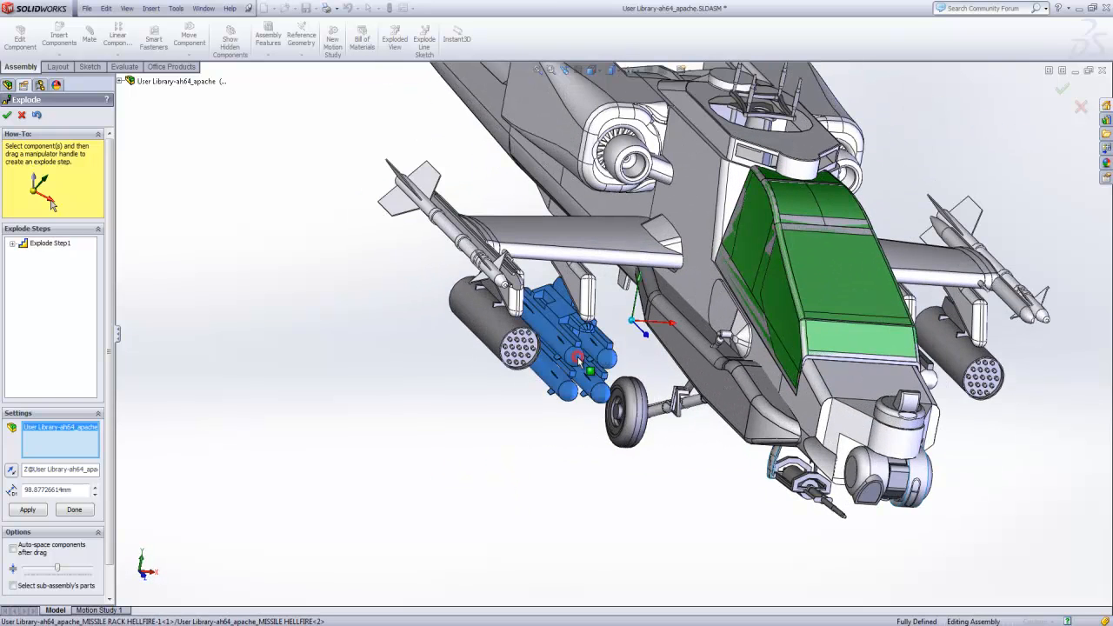
left_click(513, 305)
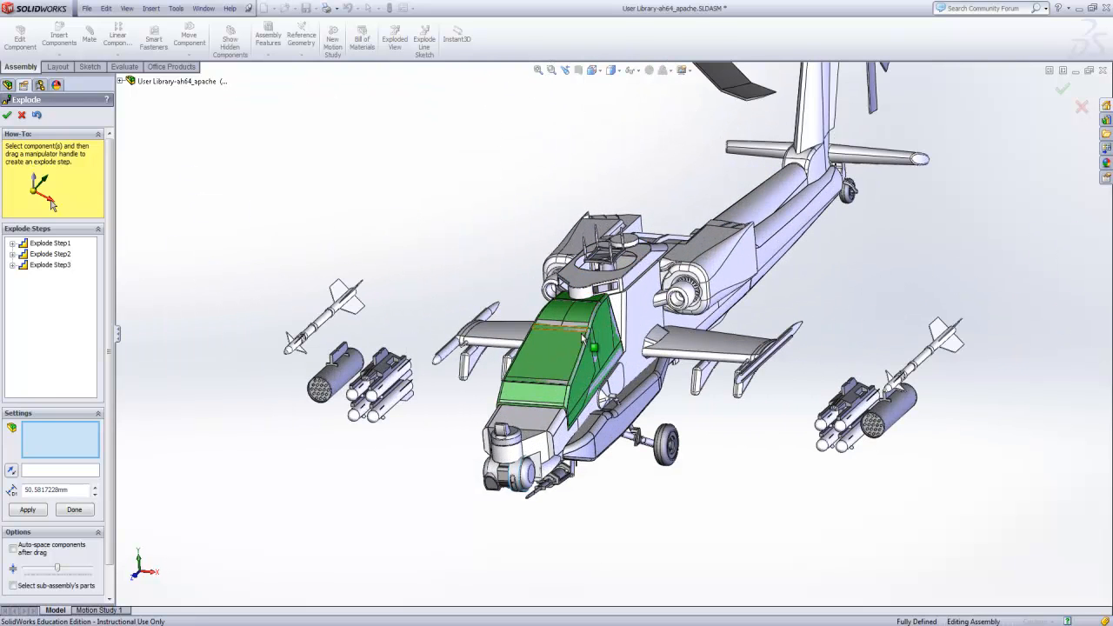
- Lift the canopy above the cockpit and raise both pilots out, finishing the exploded view
left_click(557, 348)
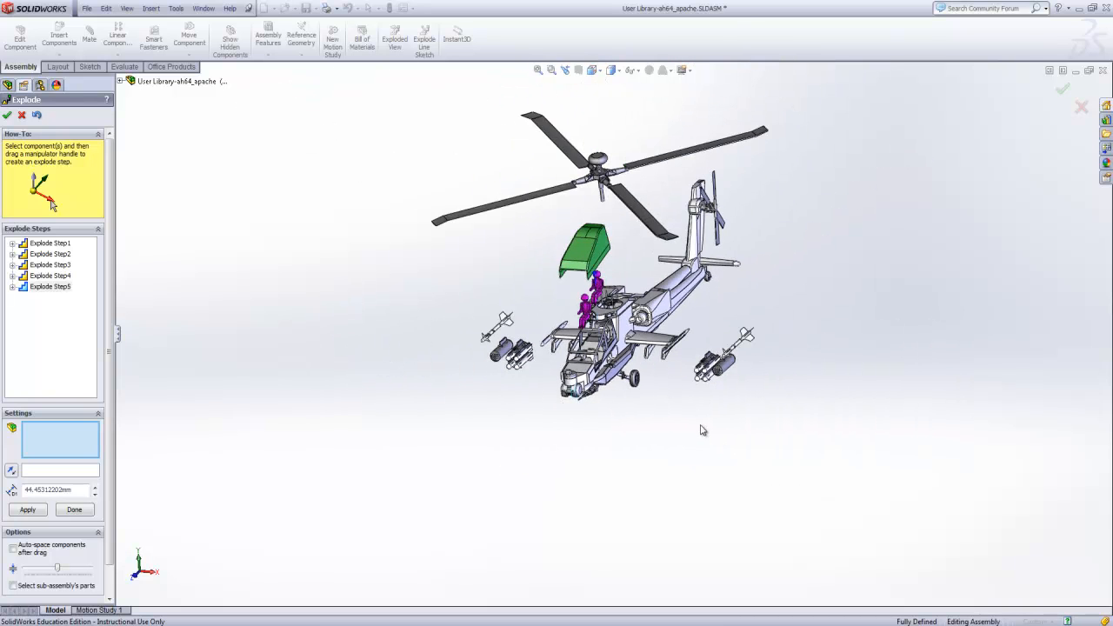
left_click_drag(702, 430, 661, 438)
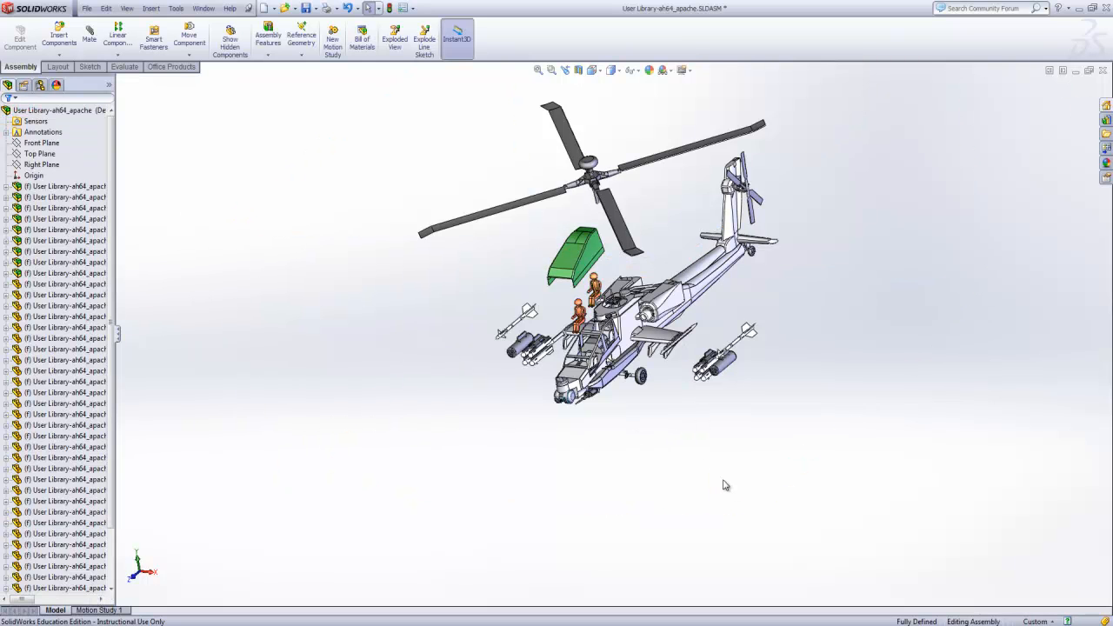
- Show the exploded Apache in a trimetric view orientation from the Heads-up View toolbar
left_click(592, 69)
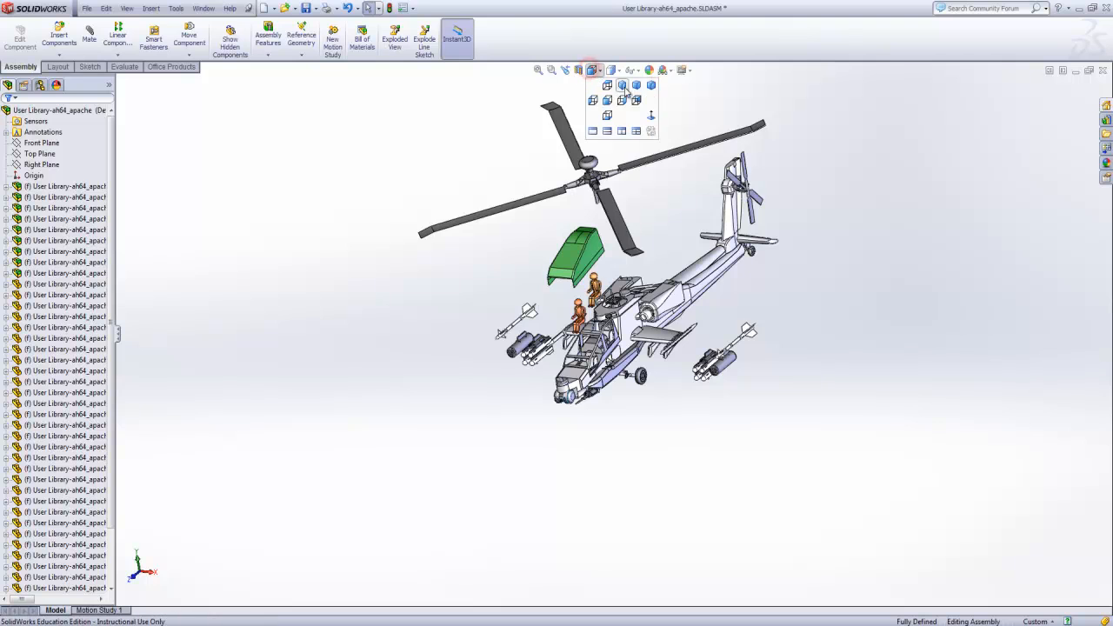
left_click(597, 85)
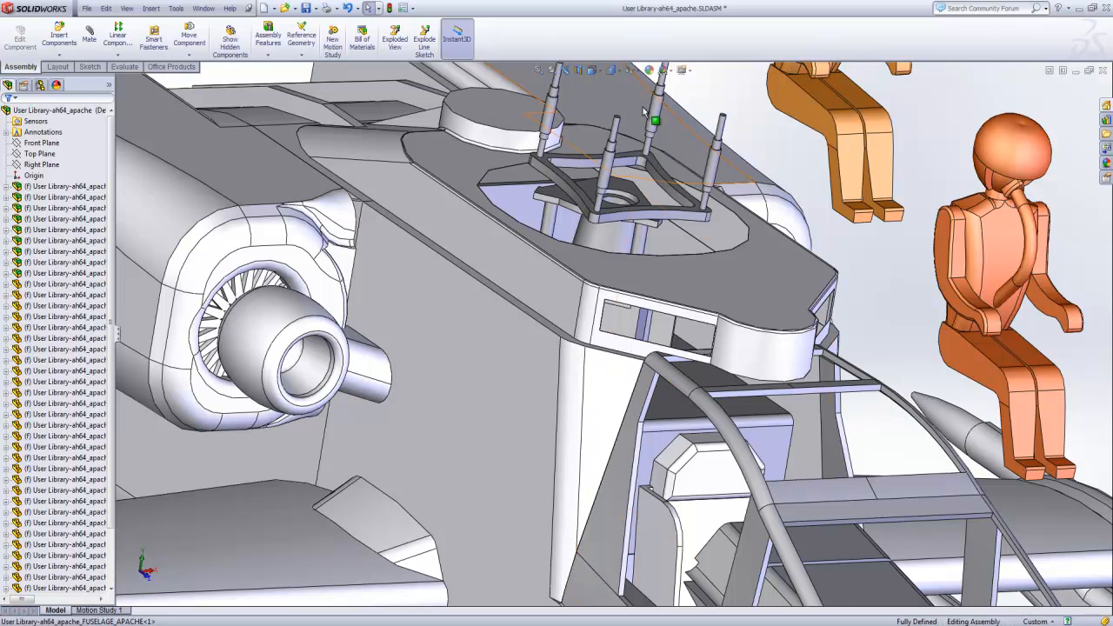
left_click(592, 69)
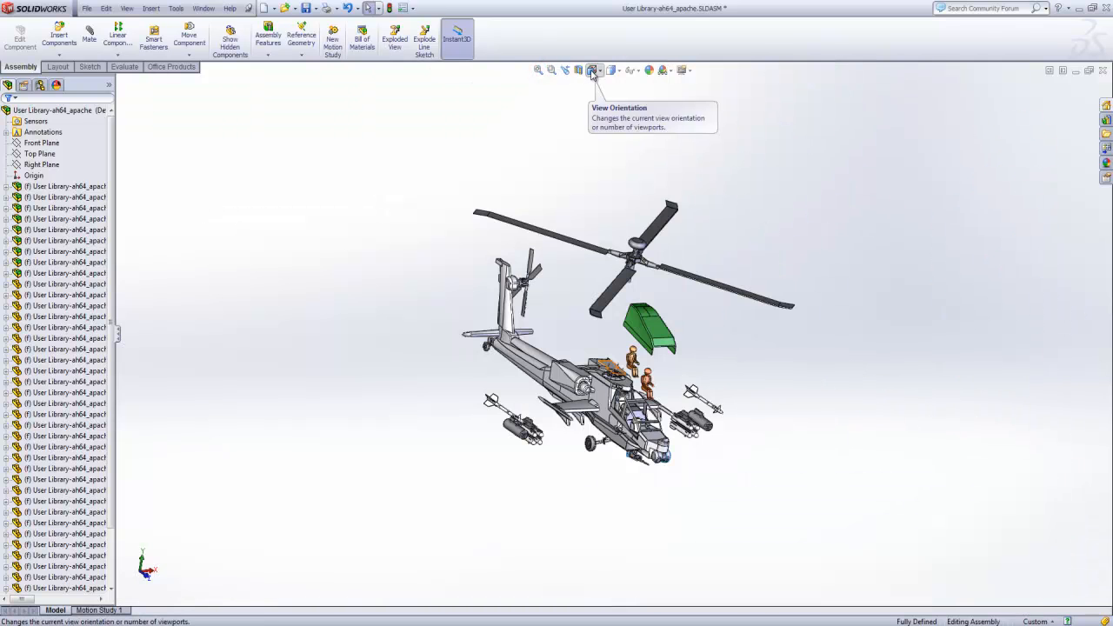
left_click(591, 70)
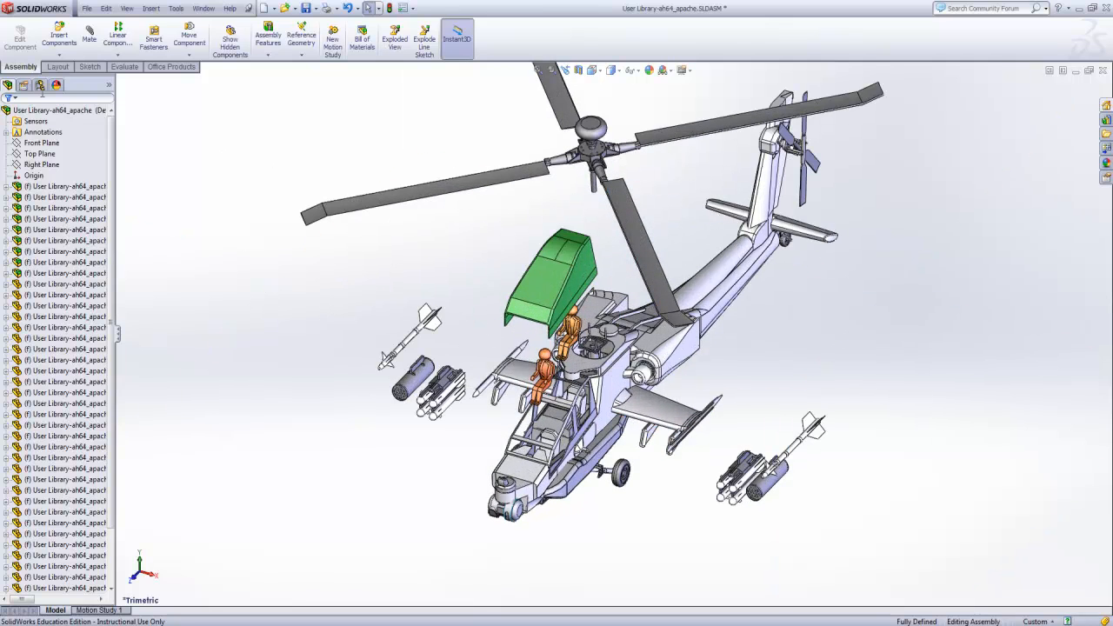
- Collapse the Apache configuration in the ConfigurationManager, then explode it again
left_click(24, 83)
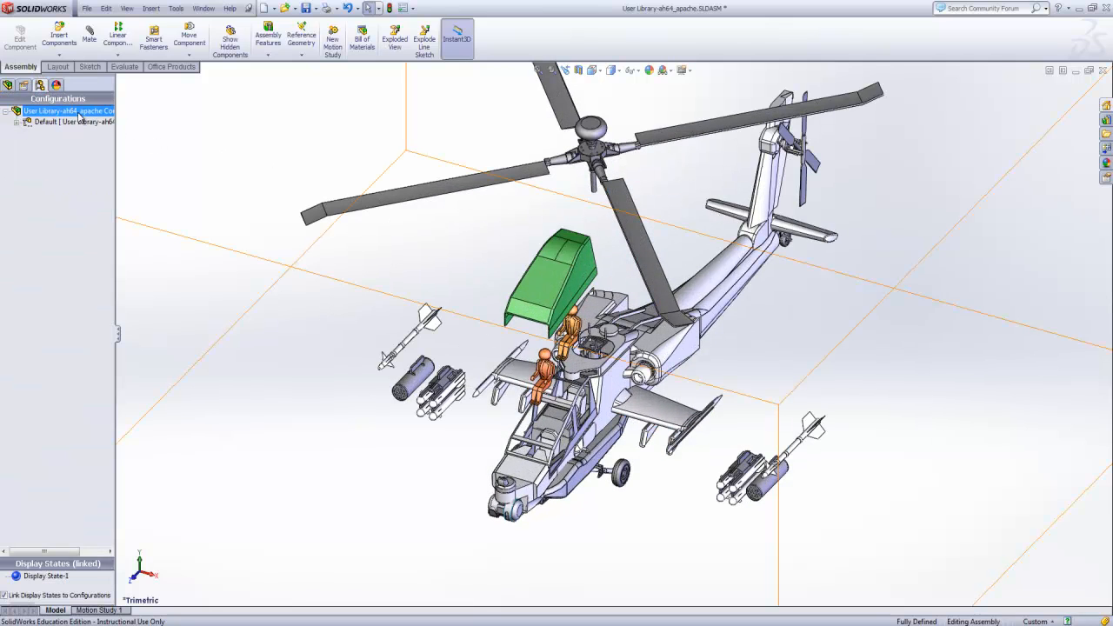
right_click(70, 111)
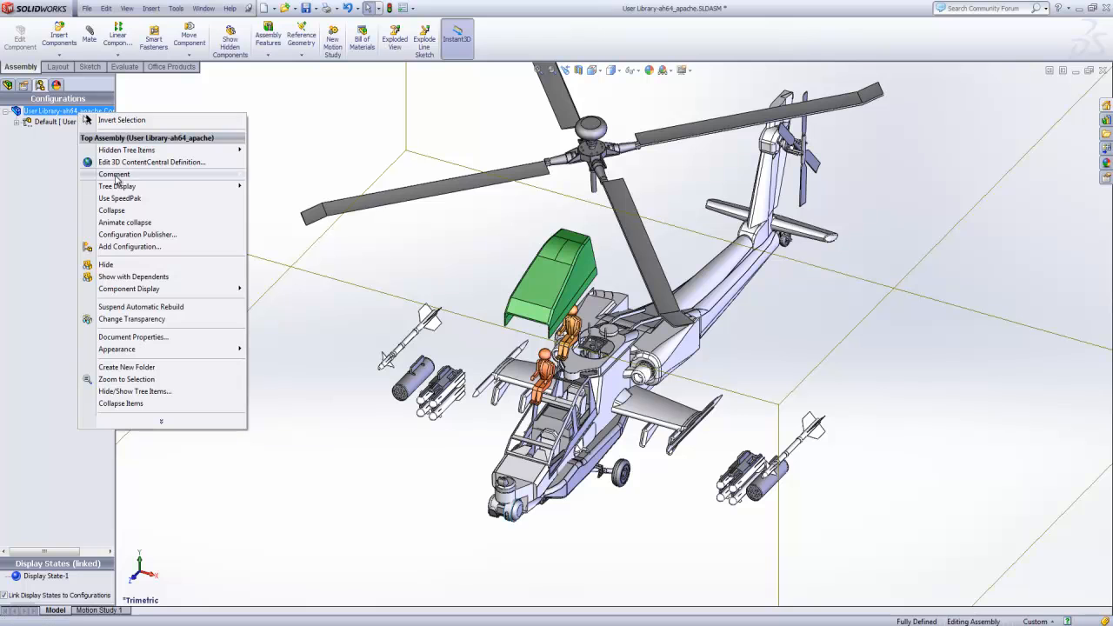
mouse_move(135, 216)
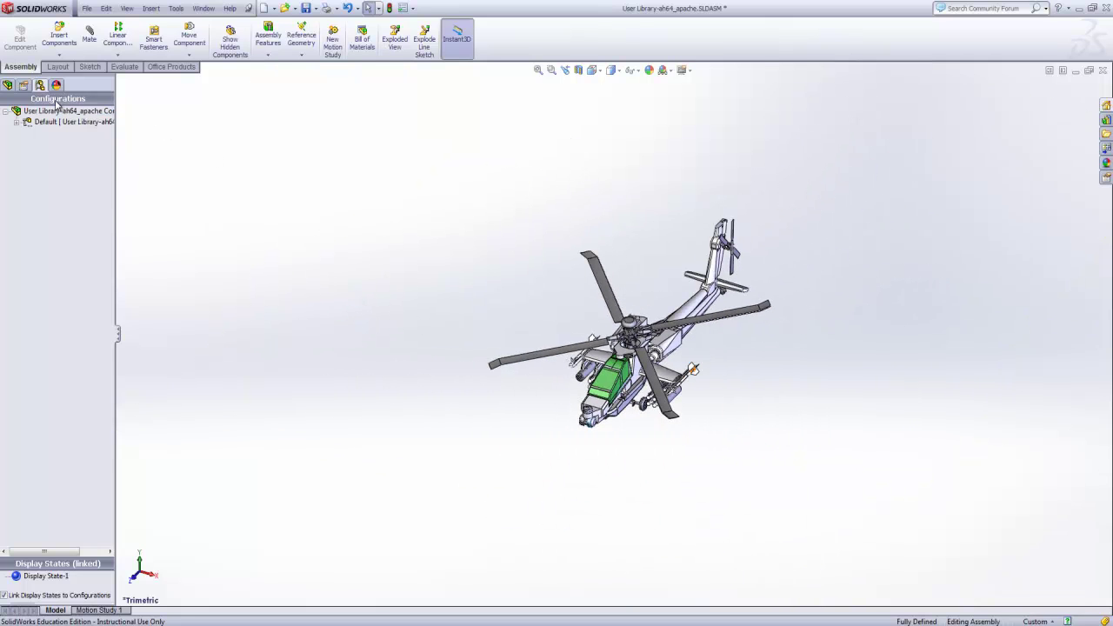
right_click(66, 111)
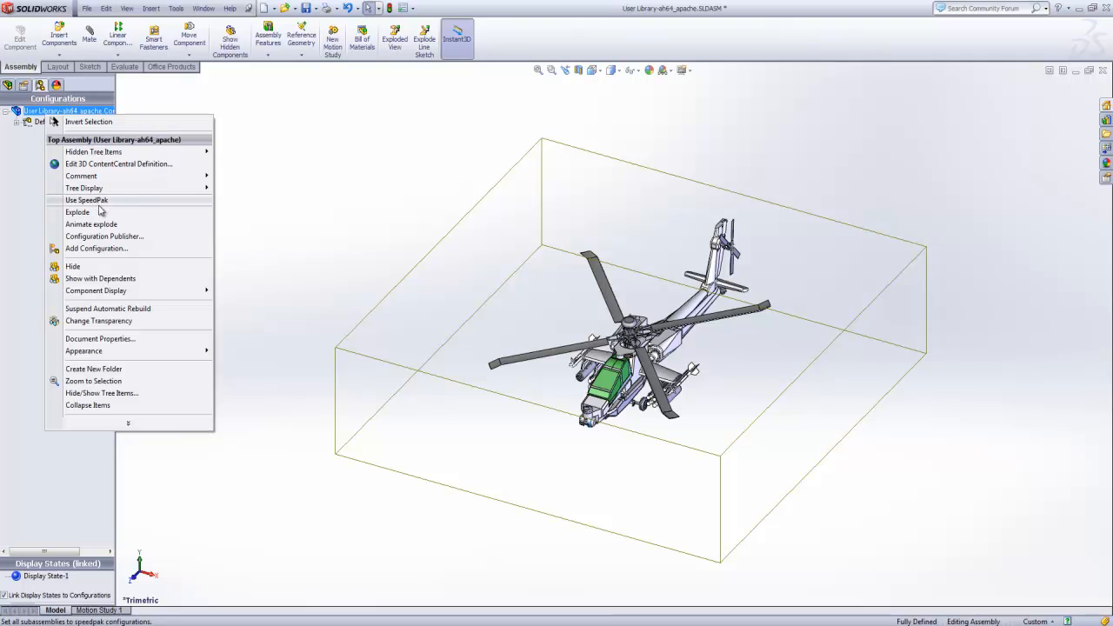
left_click(77, 212)
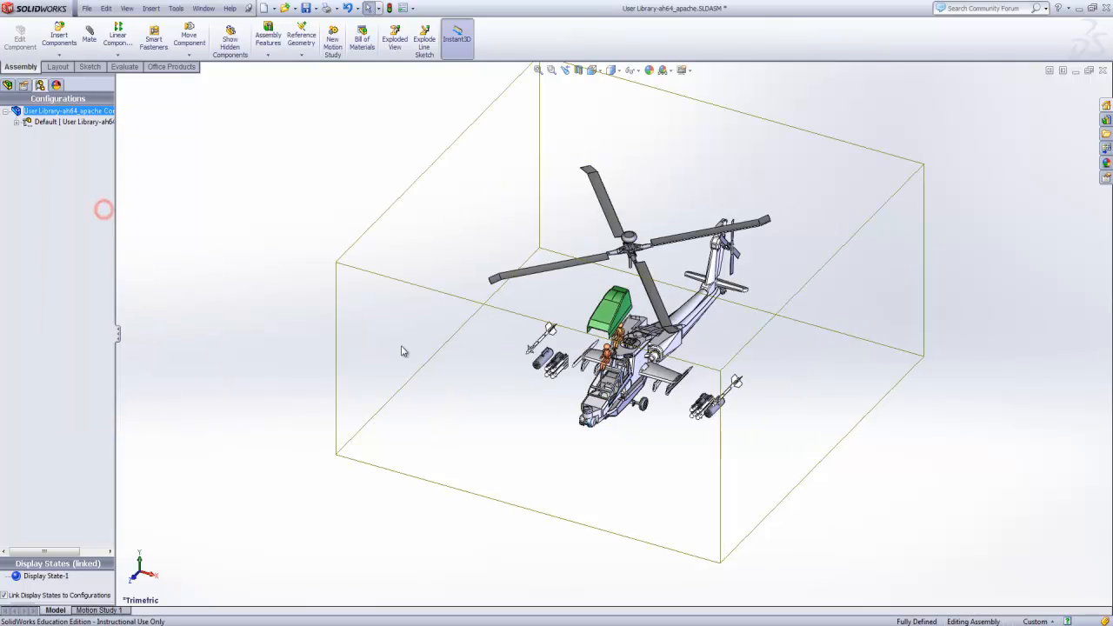